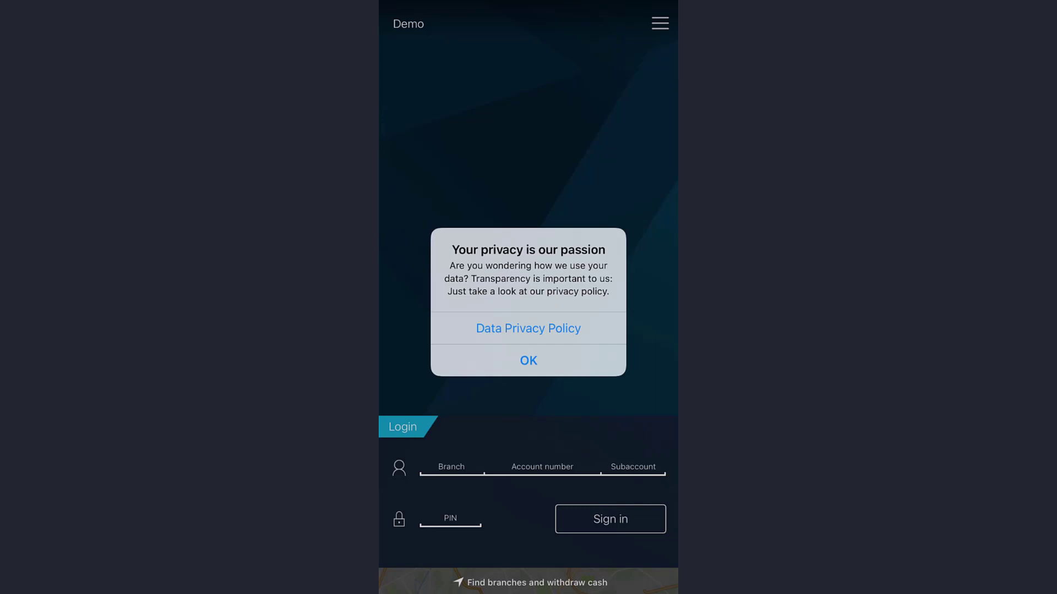
Dismiss the 'Your privacy is our passion' notice to reveal the login form
{"action": "left_click", "coordinate": [528, 360]}
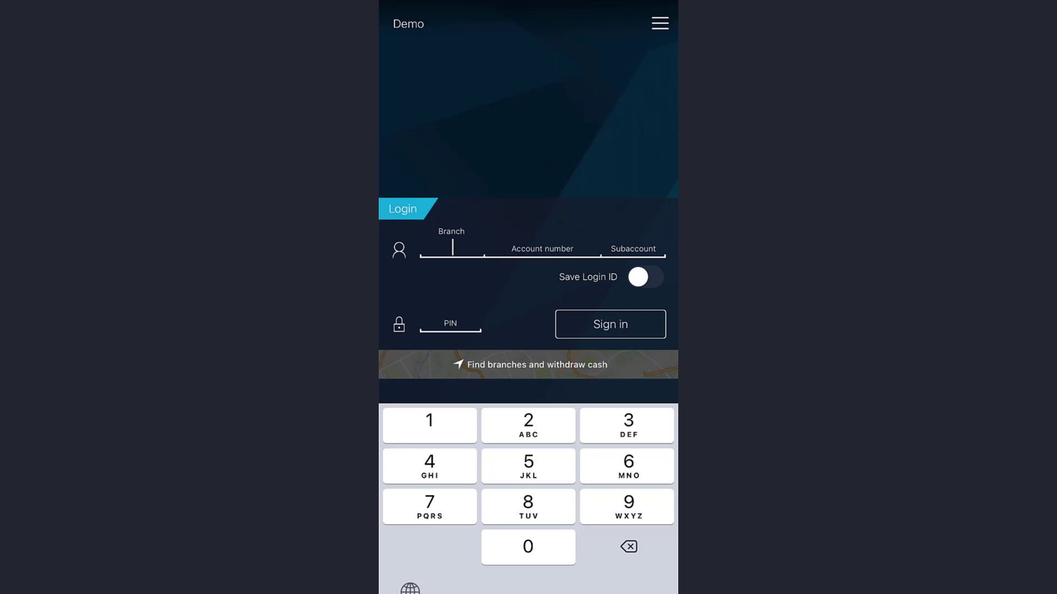
Move focus from the Account number field to the Subaccount field, leaving both empty
{"action": "left_click", "coordinate": [541, 249]}
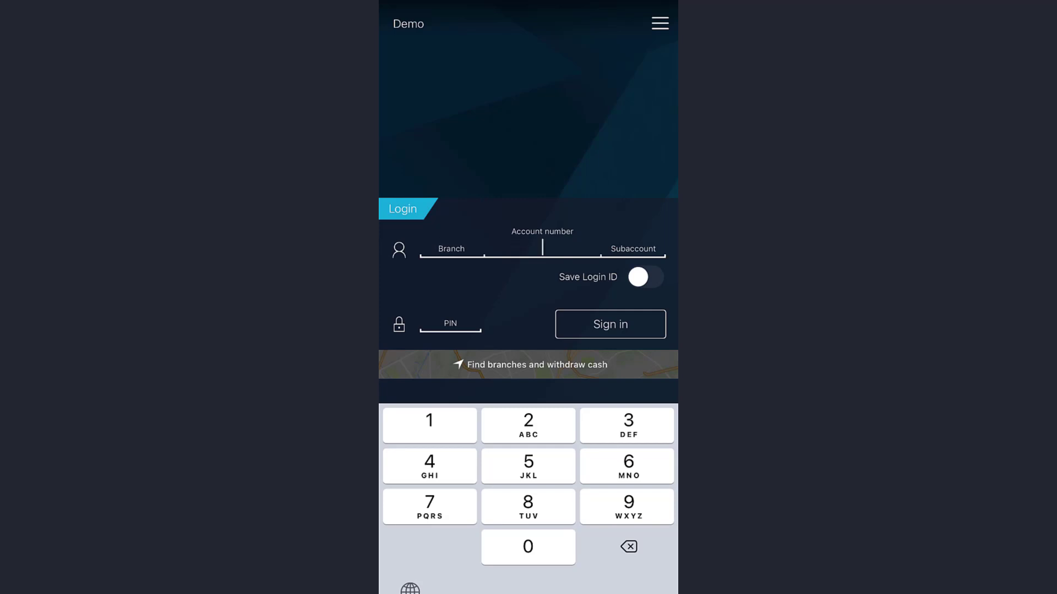
{"action": "left_click", "coordinate": [542, 249]}
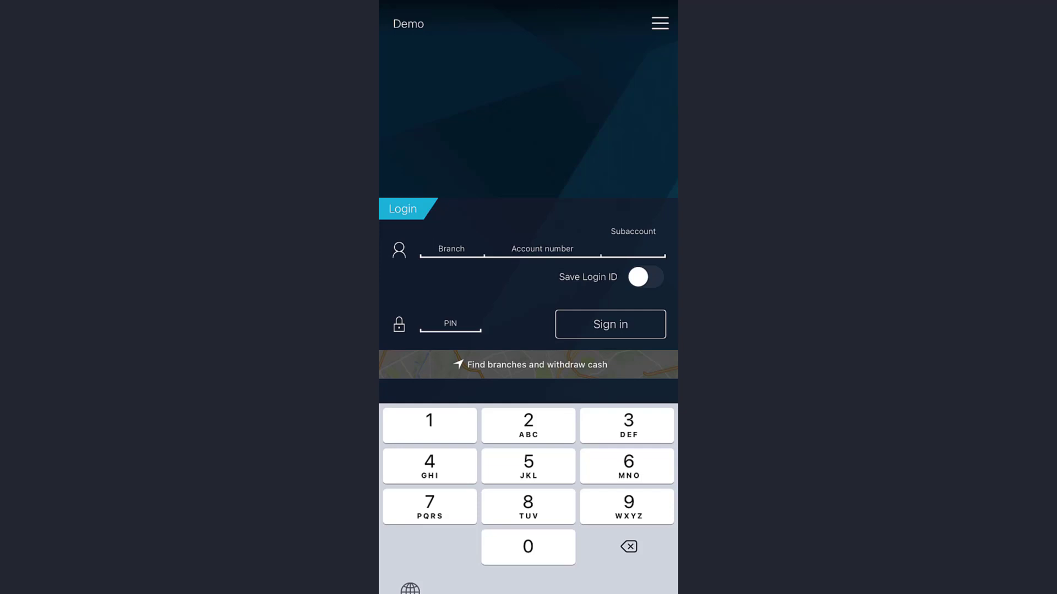